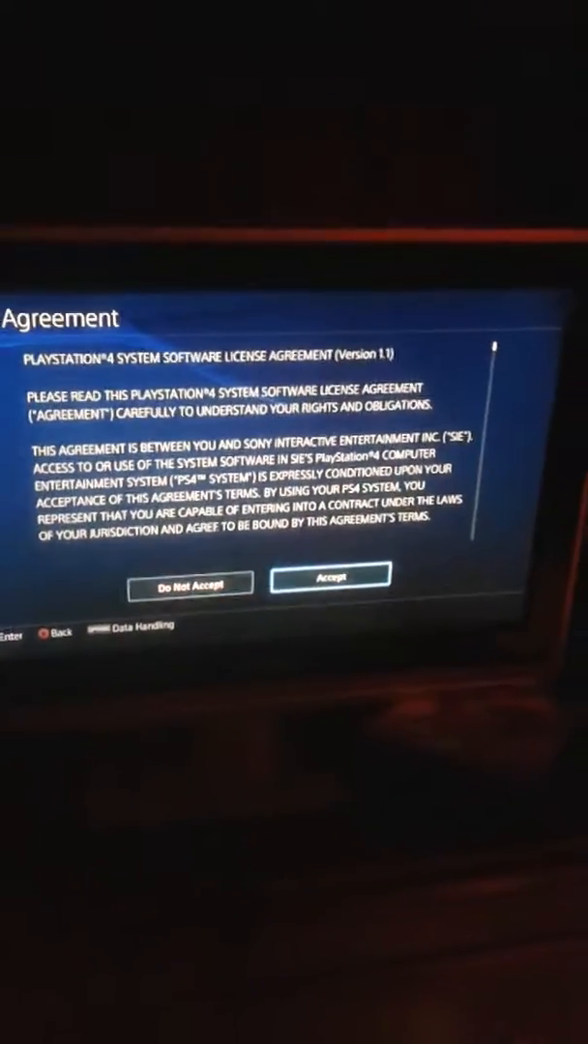
Accept the system software license agreement to reach the Join PlayStation Network form.
{"action": "left_click", "coordinate": [333, 576]}
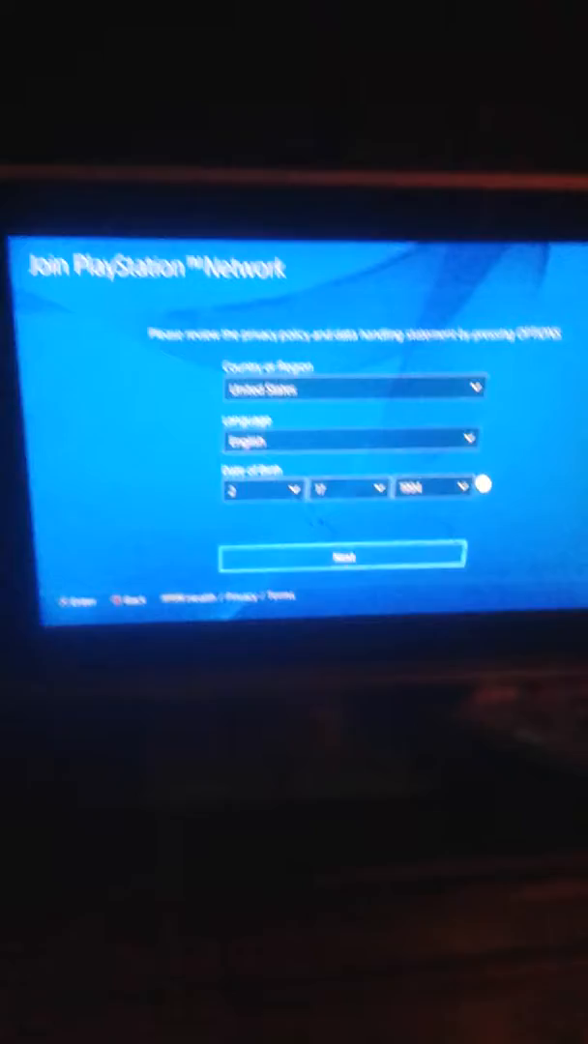
Submit United States, English and the birth date to continue to the home location form.
{"action": "left_click", "coordinate": [354, 555]}
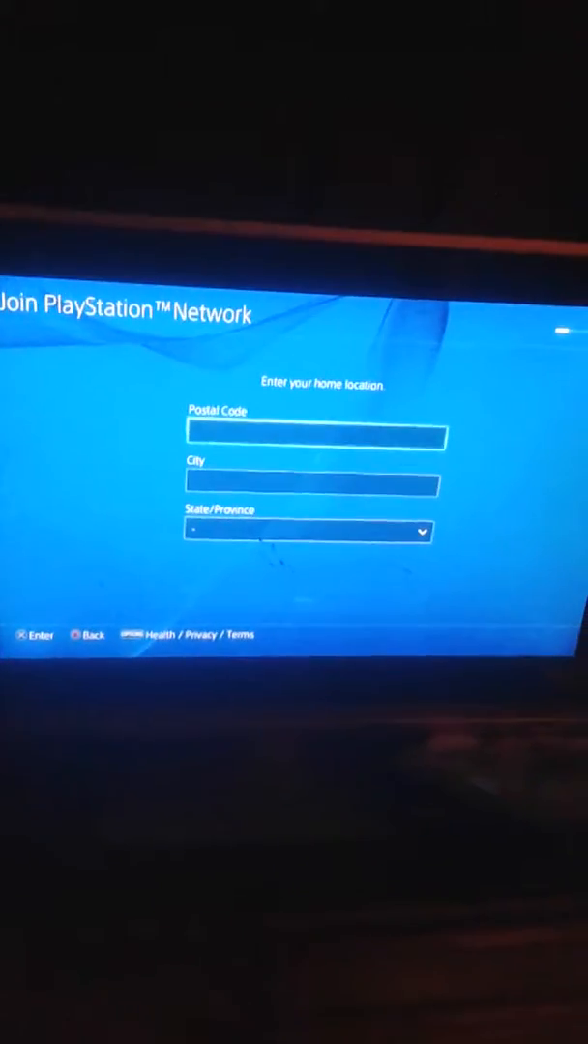